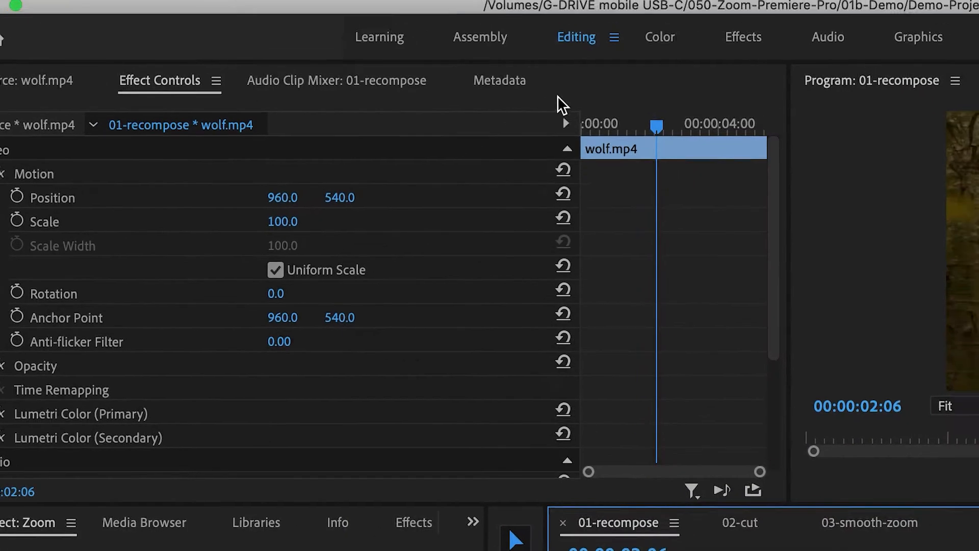
# Bring up Effect Controls and set the wolf clip to Scale 150 and Position Y 617
pyautogui.click(576, 14)
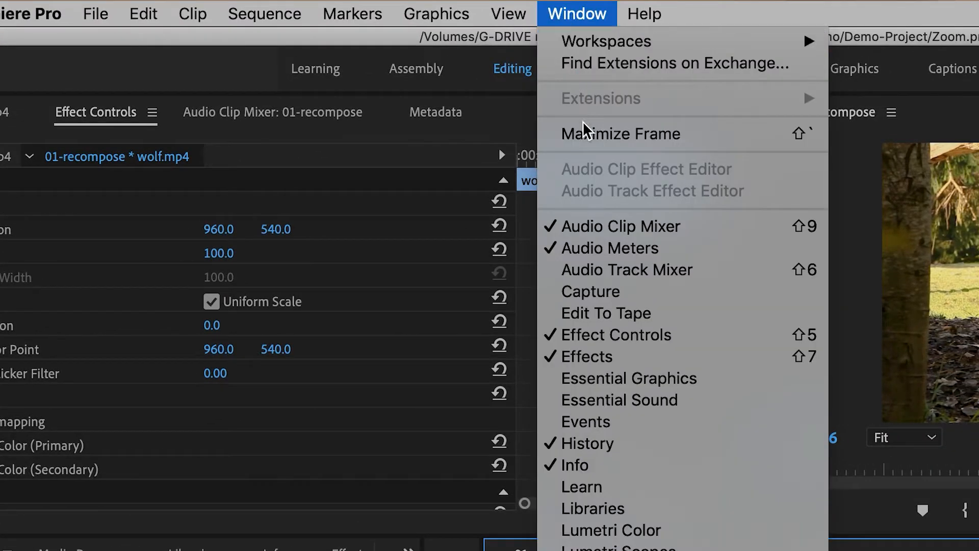
pyautogui.moveTo(703, 341)
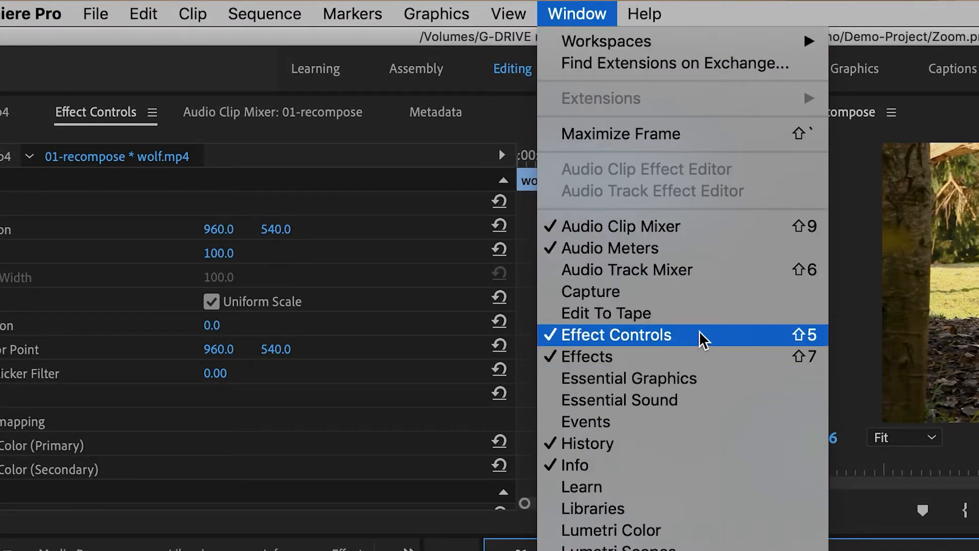
pyautogui.click(618, 335)
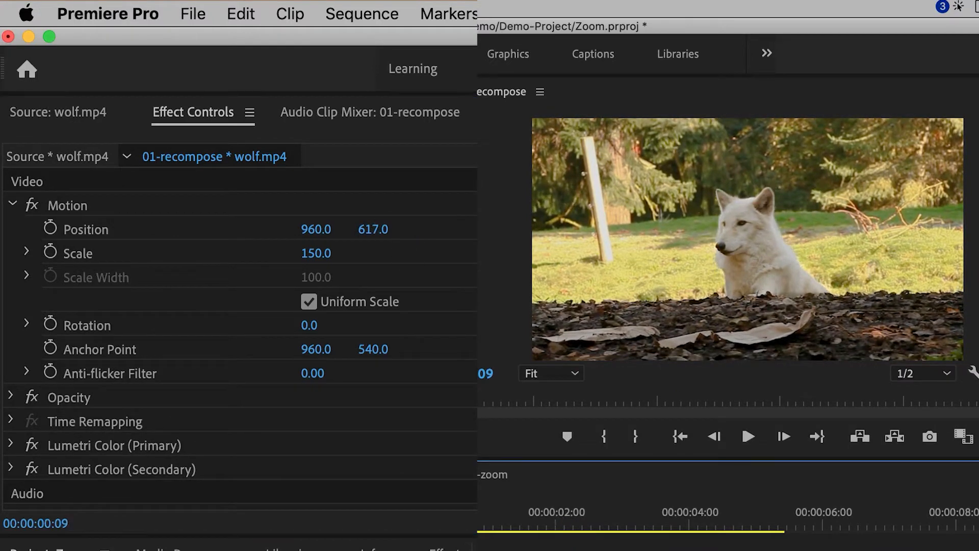
pyautogui.click(748, 437)
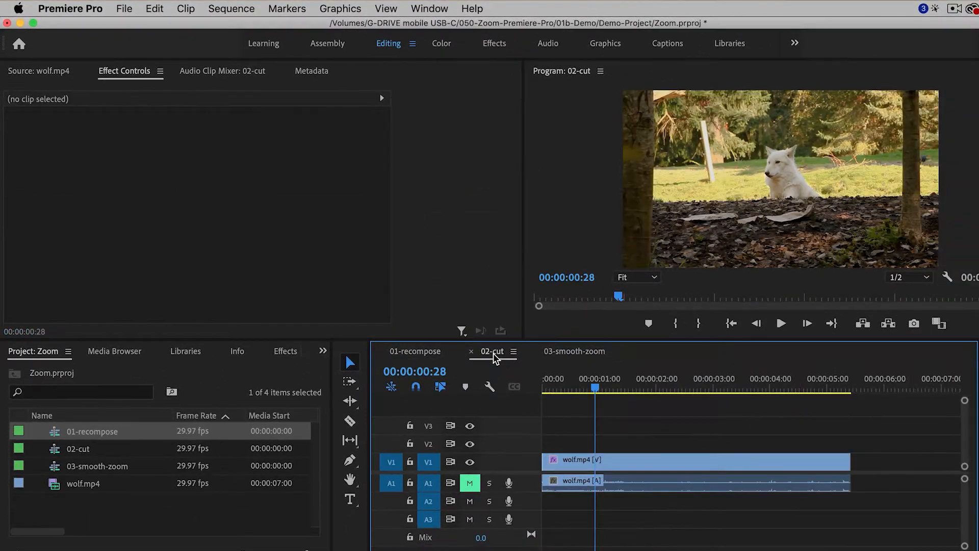
# Move the playhead to 00:00:02:19 and razor the wolf clip in two there
pyautogui.moveTo(595, 389); pyautogui.dragTo(567, 389)
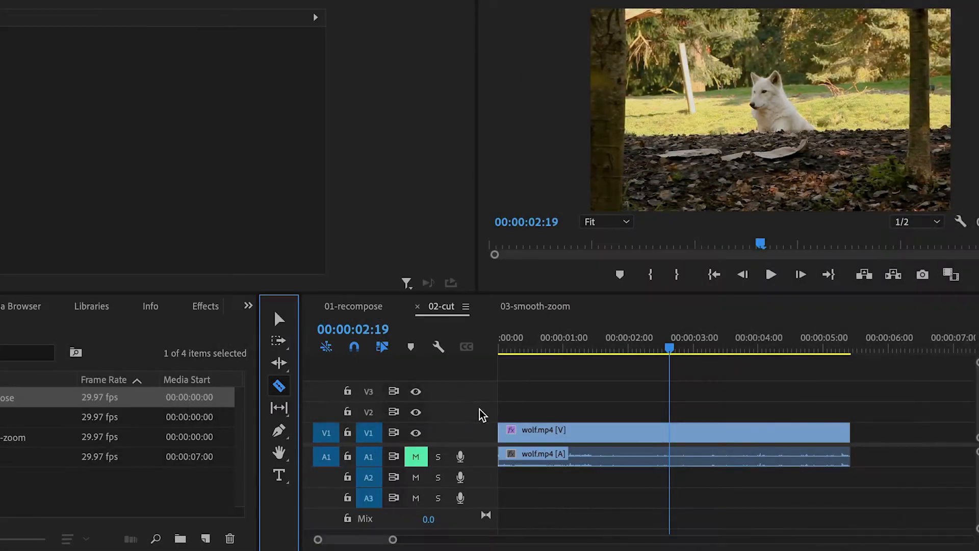
pyautogui.click(670, 432)
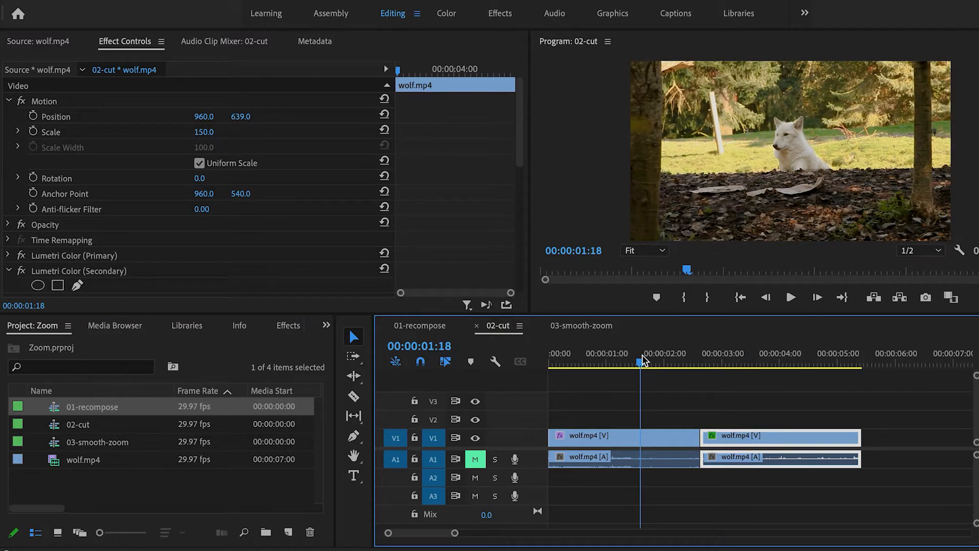
# Give the second clip piece Scale 150 and Position Y 639
pyautogui.click(790, 297)
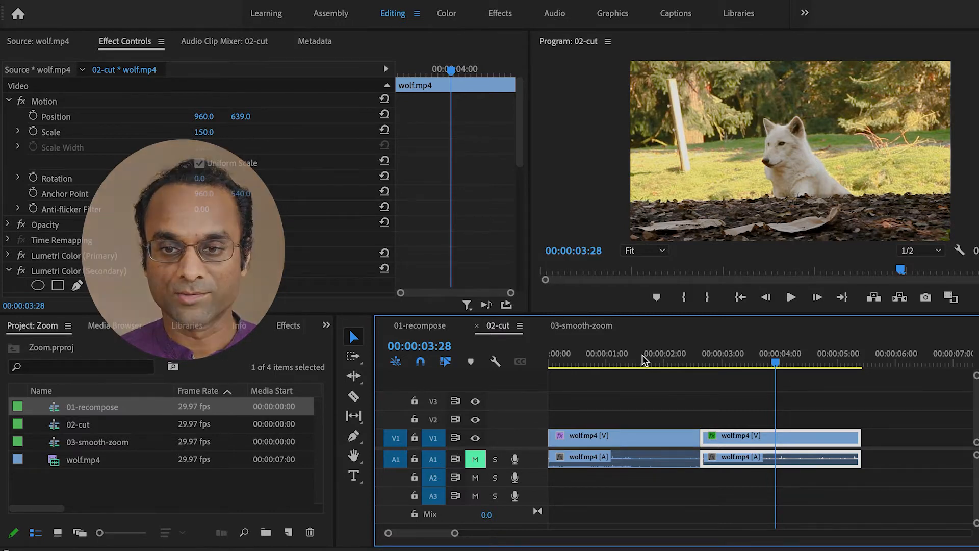
pyautogui.click(581, 326)
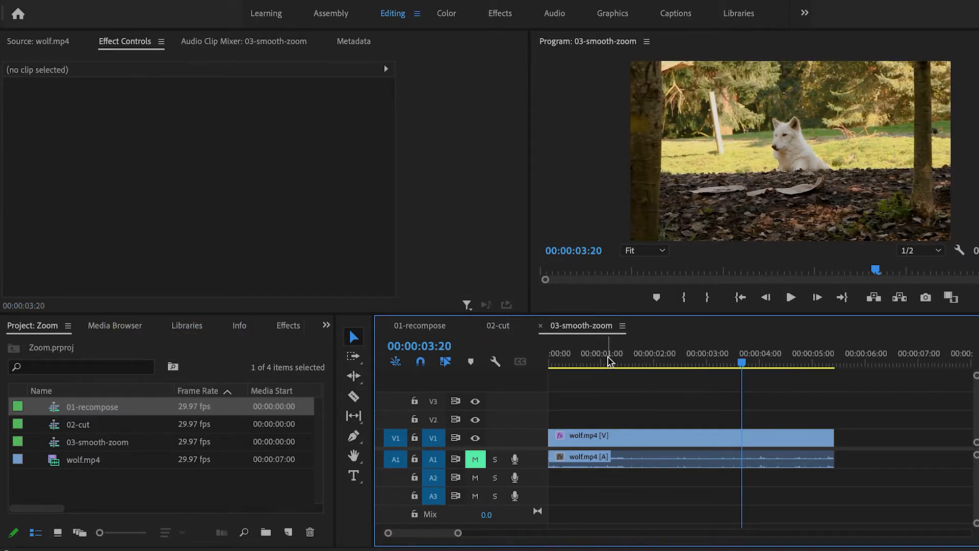
# Select the 03-smooth-zoom wolf clip and toggle its Scale stopwatch at 00:00:01:20
pyautogui.click(600, 362)
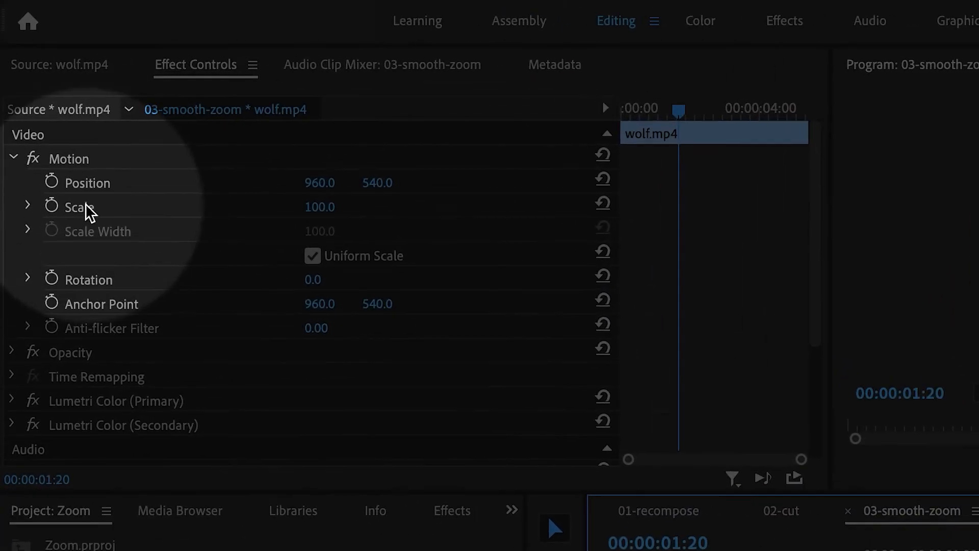
pyautogui.click(51, 206)
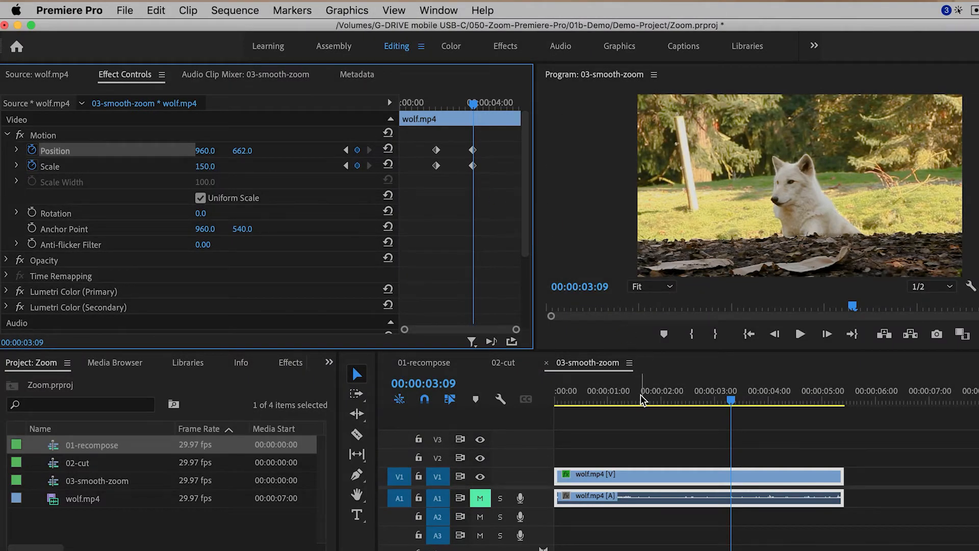
# Add end keyframes at 00:00:03:09 (Scale 150, Position Y 662) and play back the zoom
pyautogui.click(615, 400)
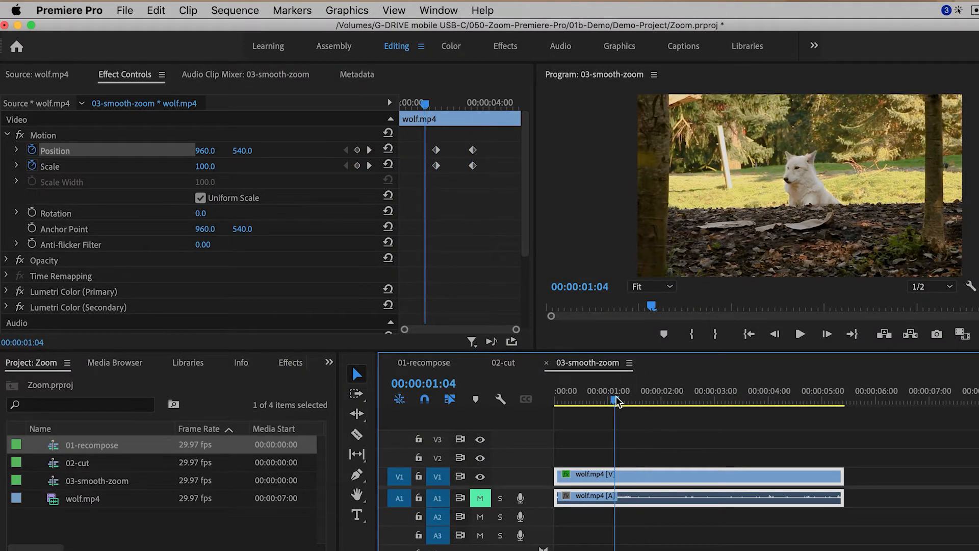
pyautogui.click(800, 334)
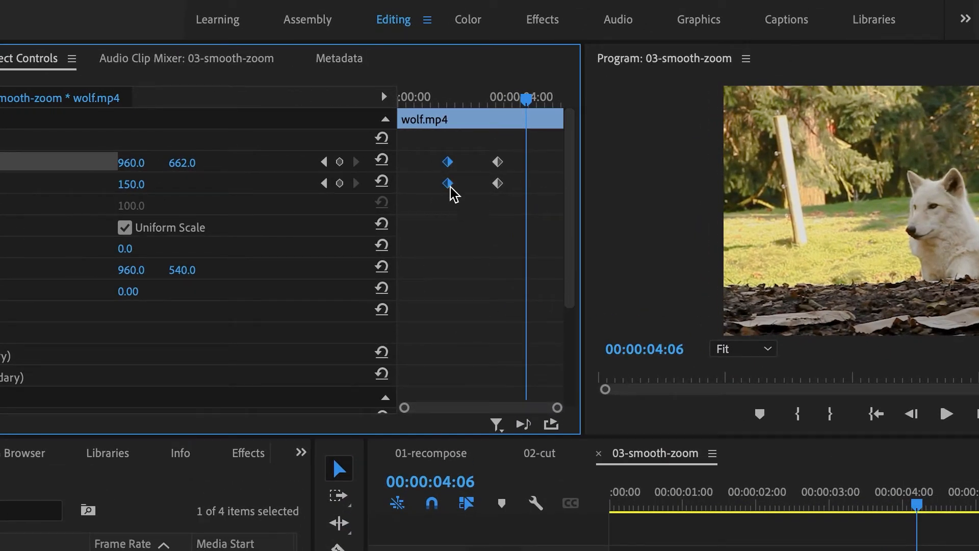
# Apply Ease Out to the starting keyframes and Ease In to the ending keyframes
pyautogui.rightClick(447, 183)
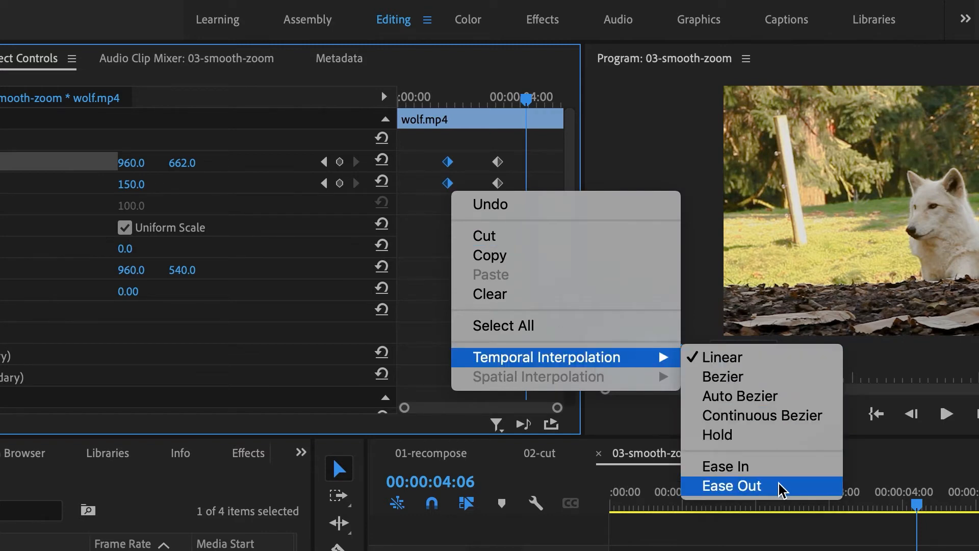
pyautogui.click(731, 486)
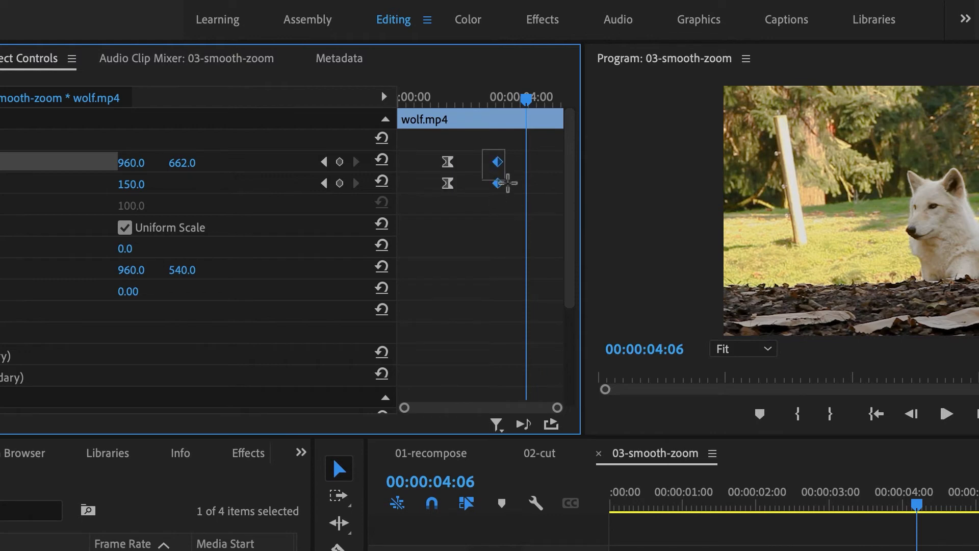
pyautogui.rightClick(497, 184)
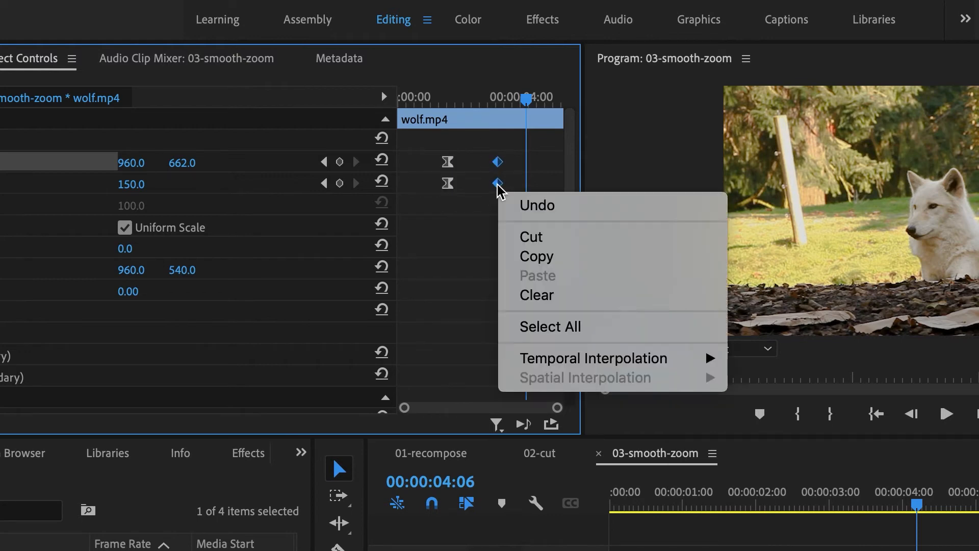
pyautogui.moveTo(593, 358)
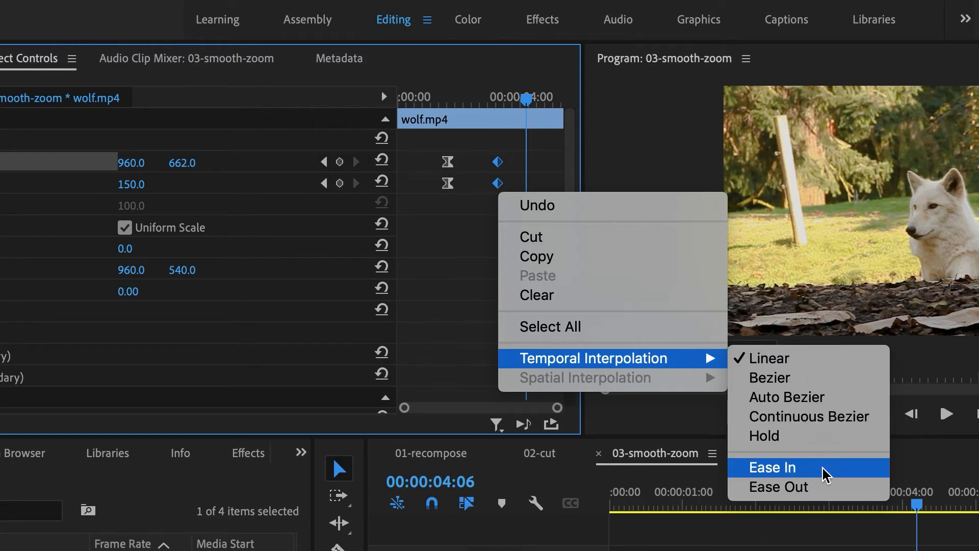
pyautogui.click(773, 467)
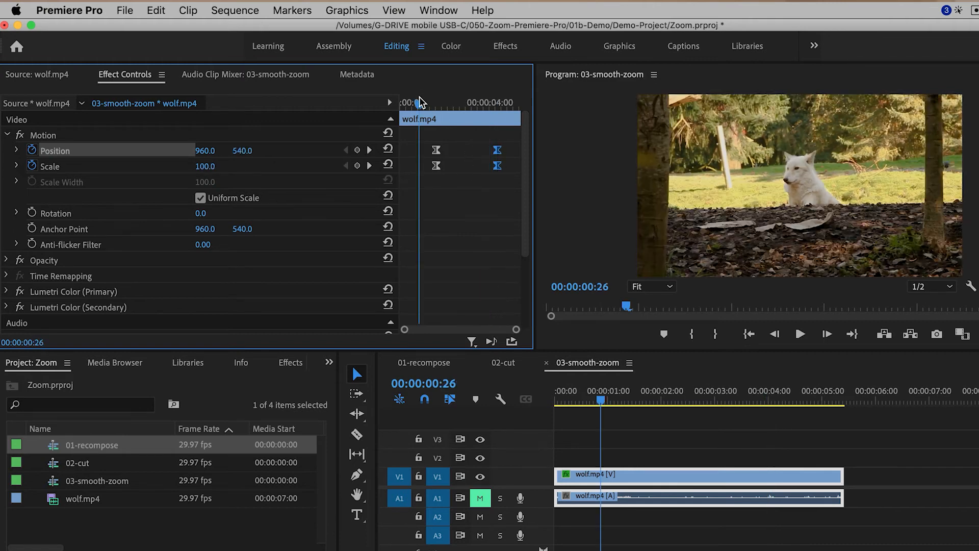
pyautogui.click(800, 333)
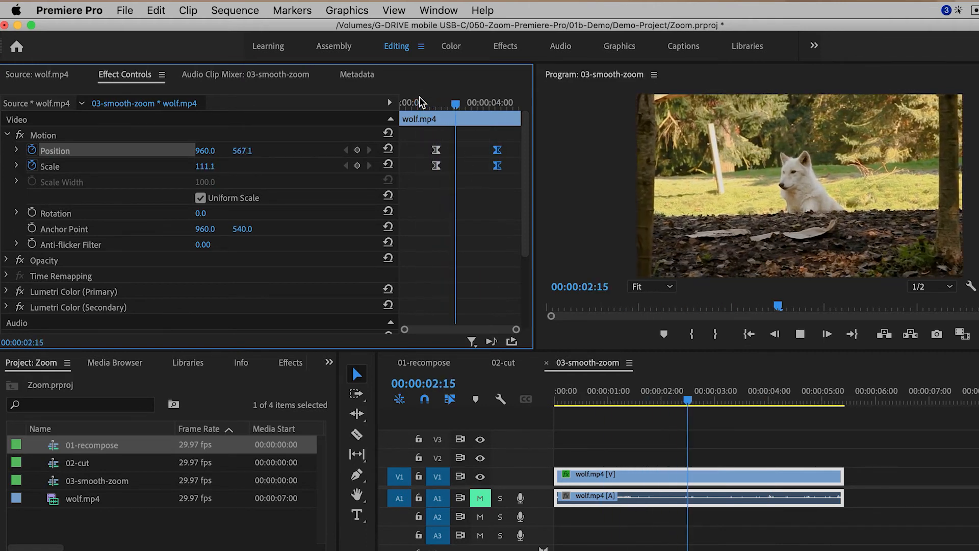